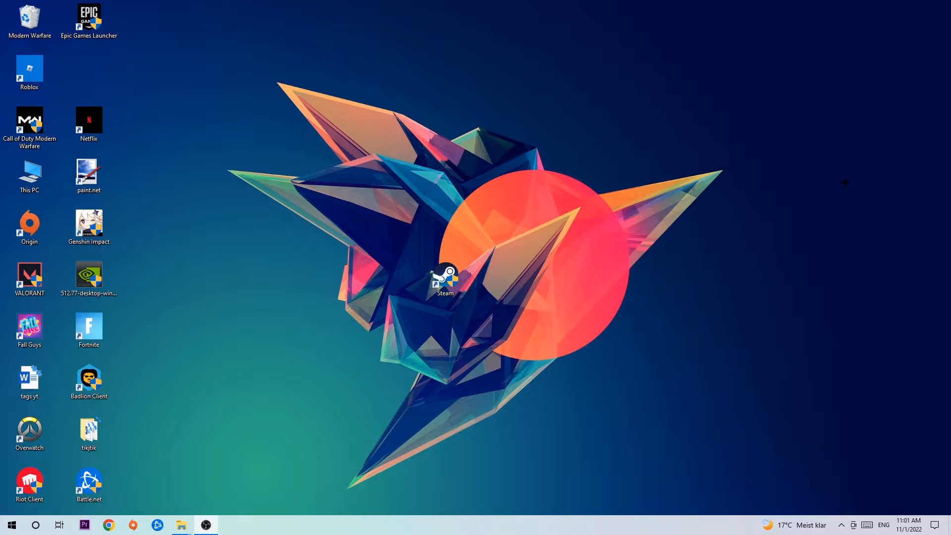
- Bring up the taskbar menu to launch Task Manager
right_click(420, 521)
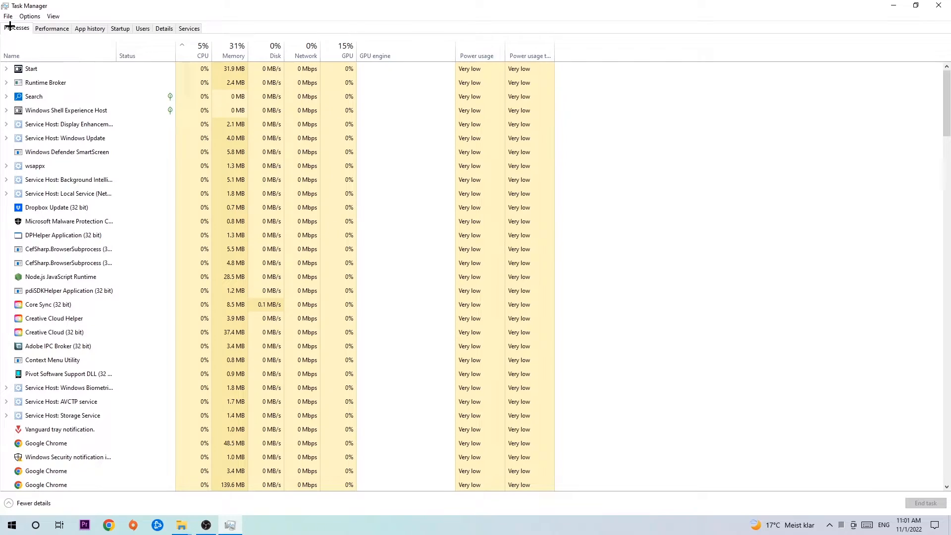
- Show the full Processes list and end the unneeded background processes
left_click(68, 193)
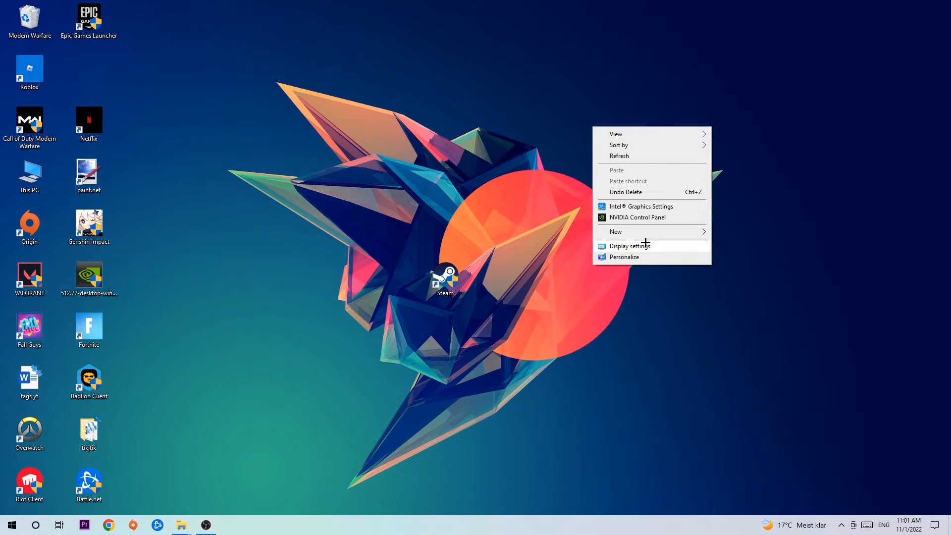
- Choose Display settings from the desktop menu
left_click(629, 246)
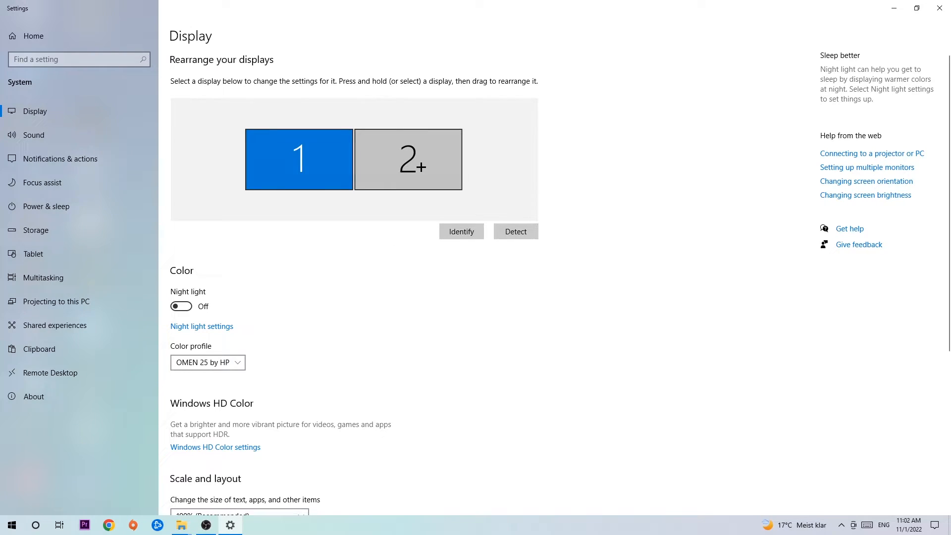
- Verify scale 100% and resolution 1920 × 1080 under Scale and layout, then close Settings
scroll("down", 3)
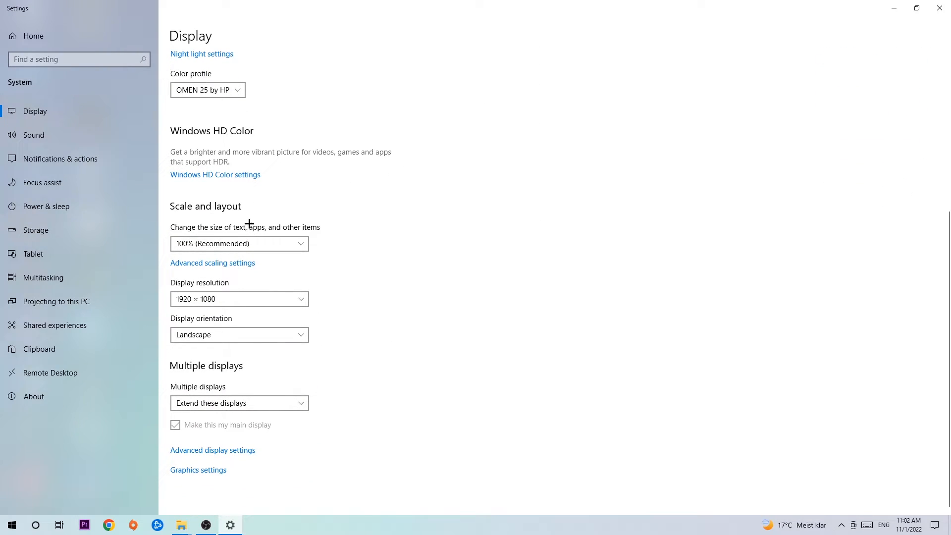
mouse_move(332, 233)
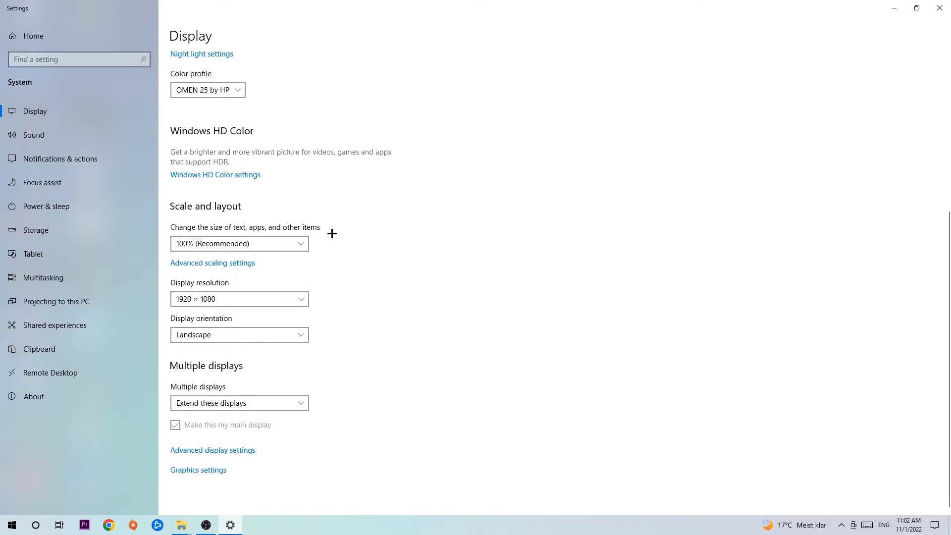
mouse_move(354, 244)
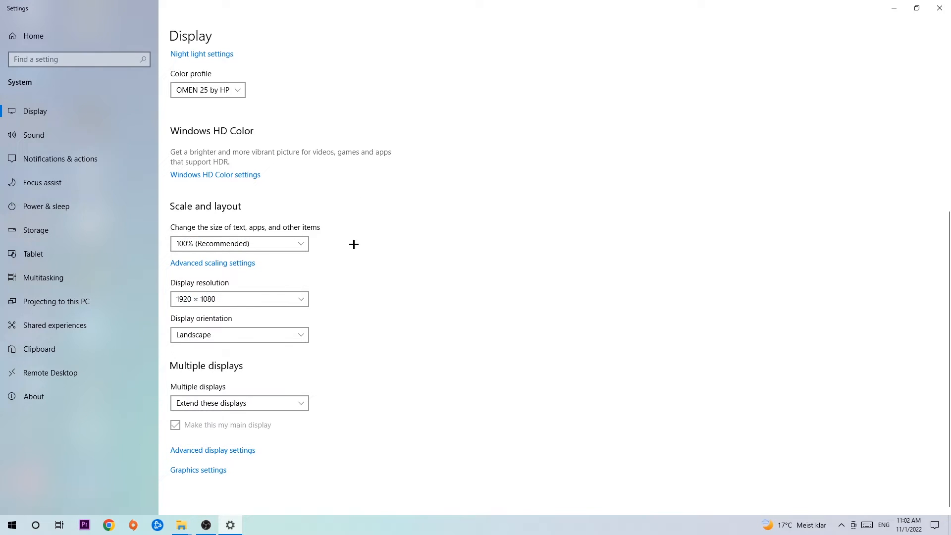
mouse_move(351, 246)
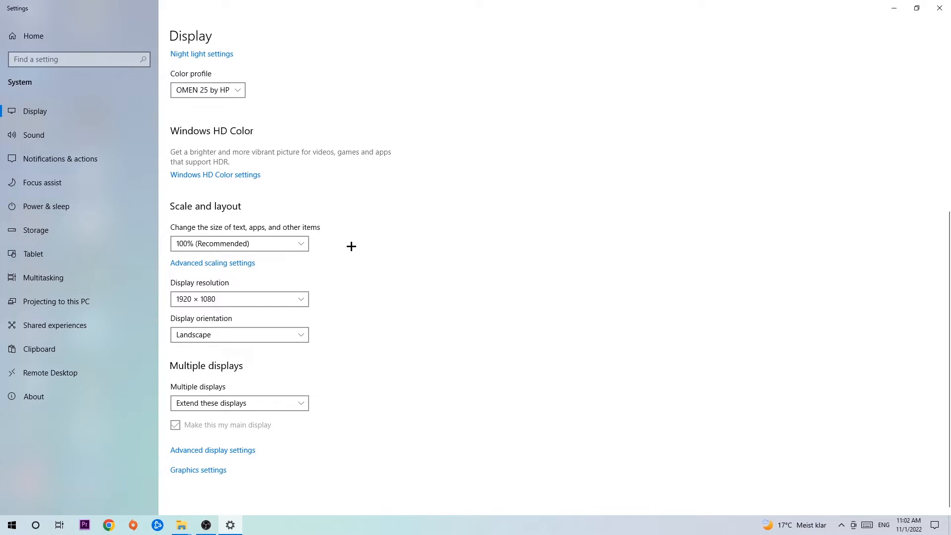
mouse_move(347, 248)
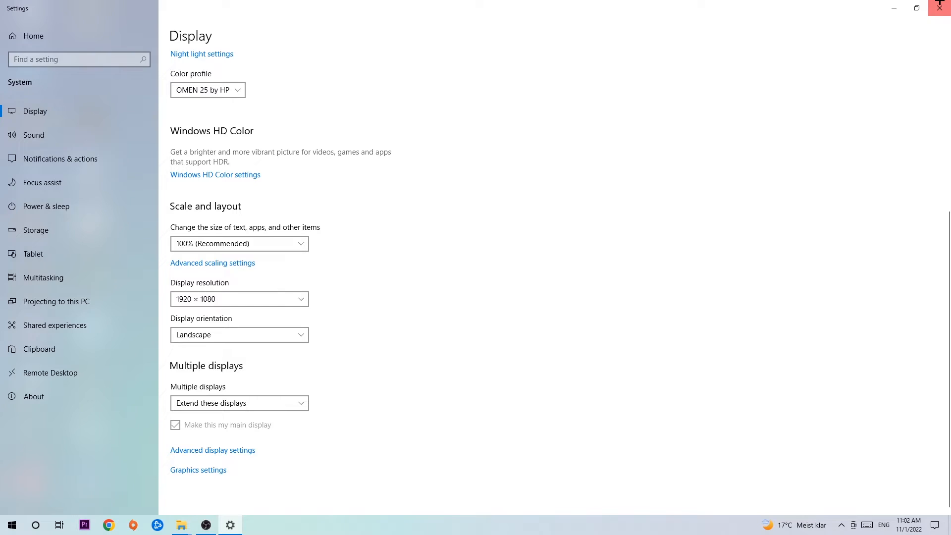
left_click(939, 8)
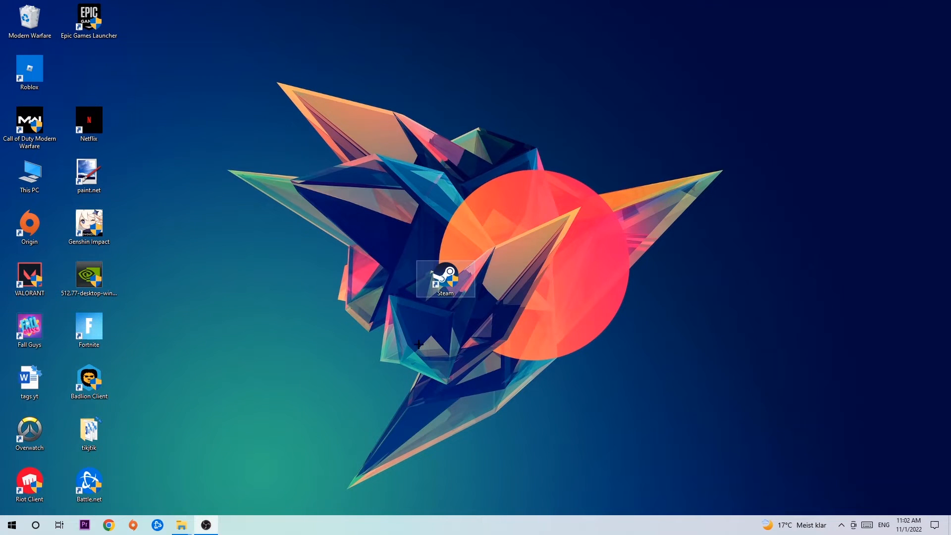
- Confirm Windows Update reports the PC is up to date under Update & Security, then close Settings
left_click(10, 525)
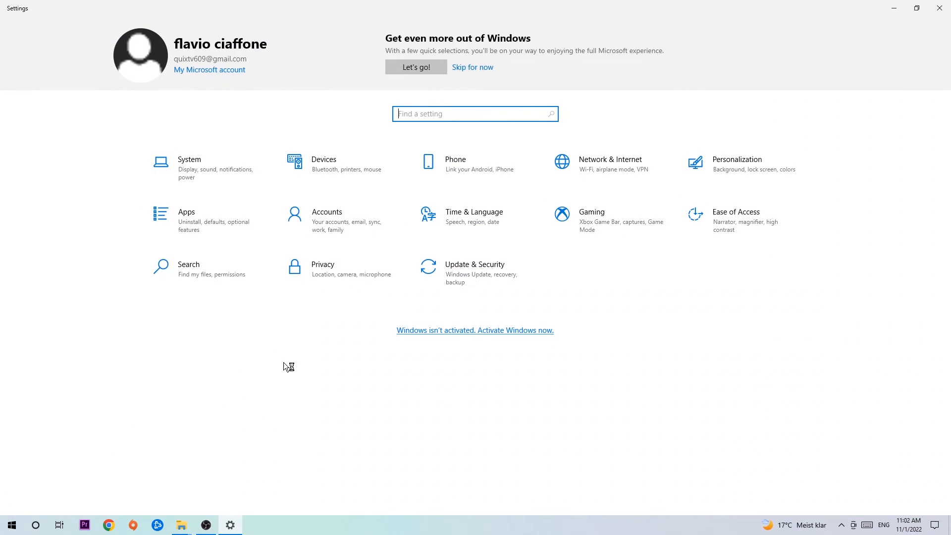
left_click(474, 269)
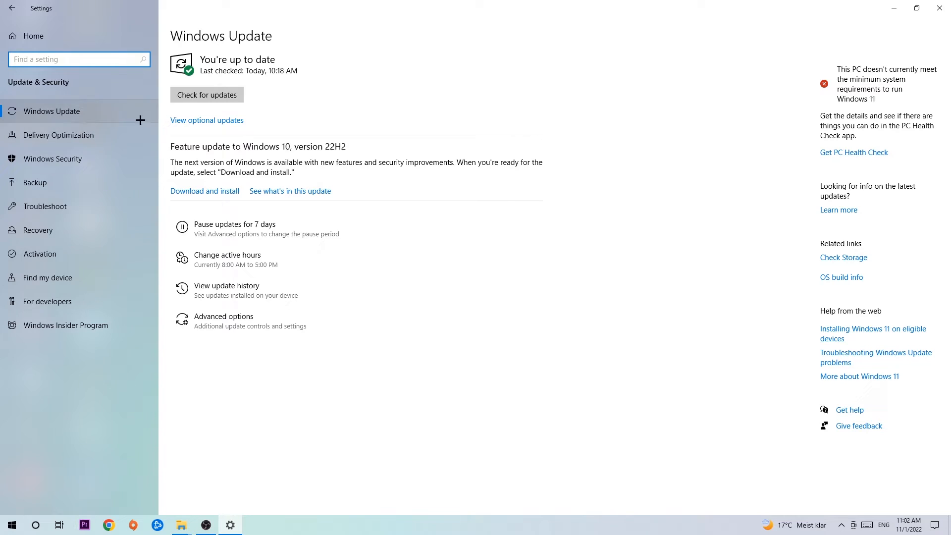
mouse_move(325, 83)
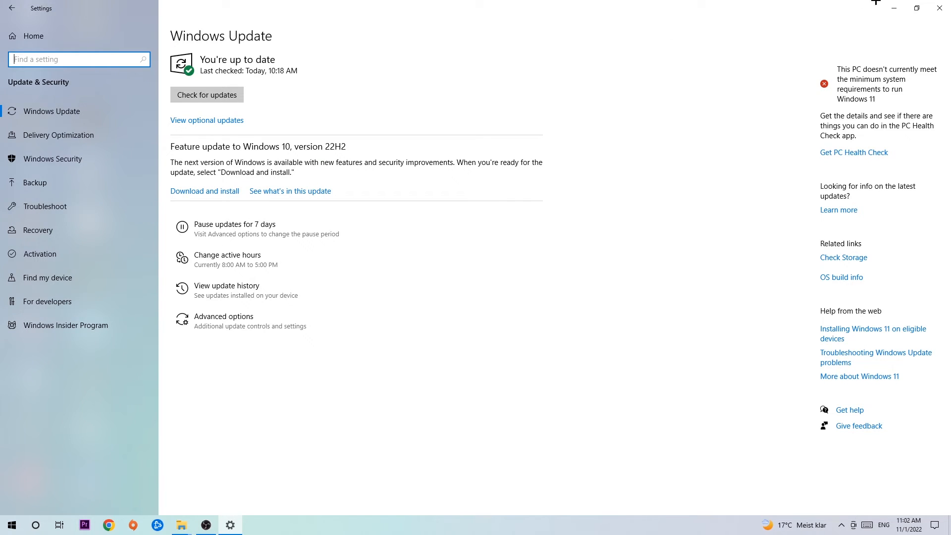
left_click(939, 8)
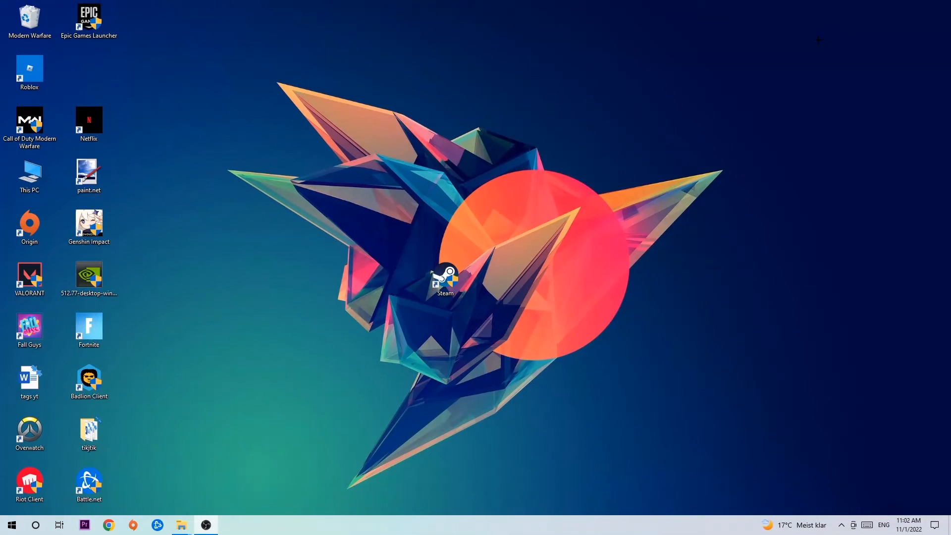
- Drag the NVIDIA 512.77 driver installer to the desktop centre, just above the Steam shortcut
left_click_drag(88, 276, 385, 182)
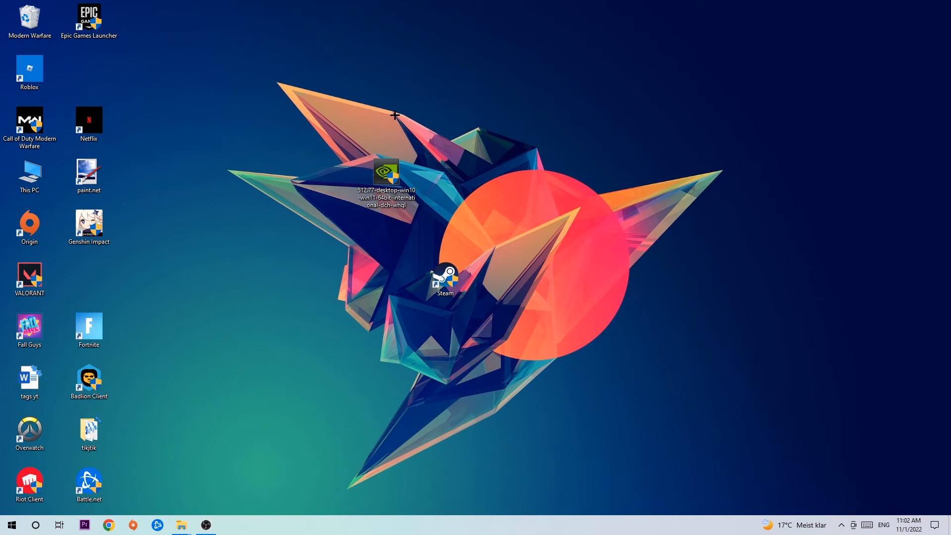
mouse_move(393, 135)
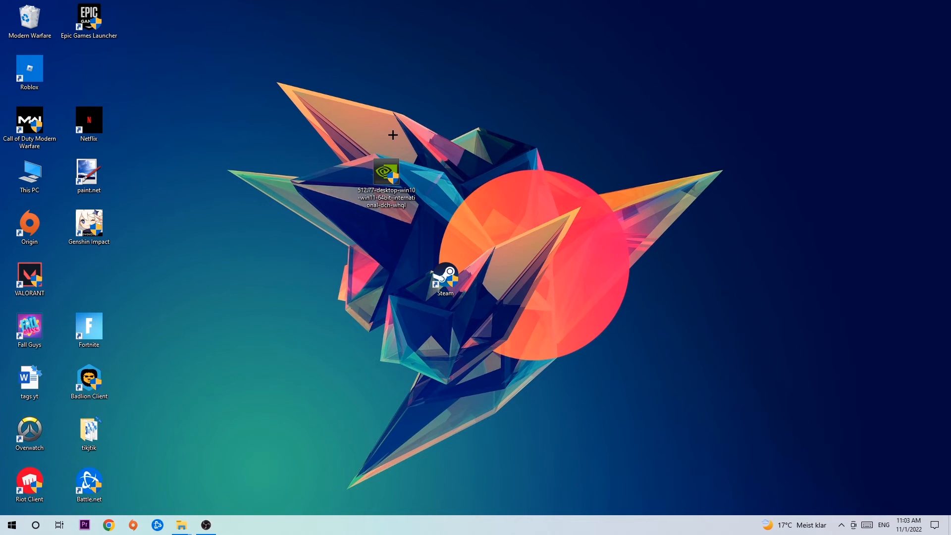
mouse_move(381, 161)
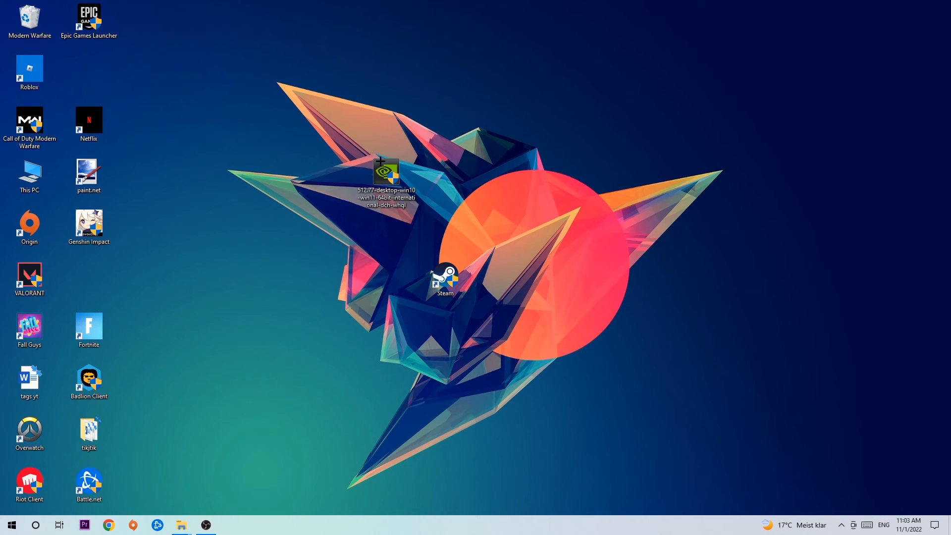
left_click_drag(385, 172, 445, 224)
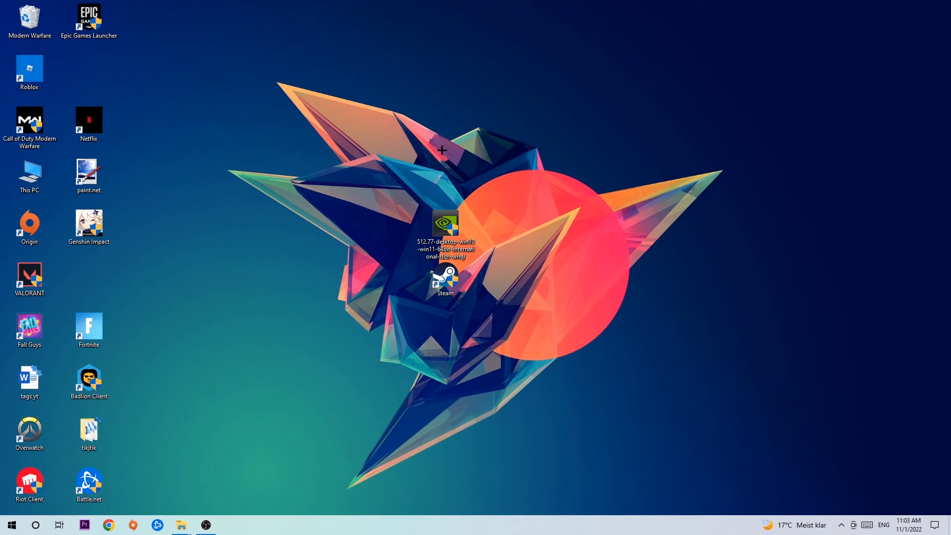